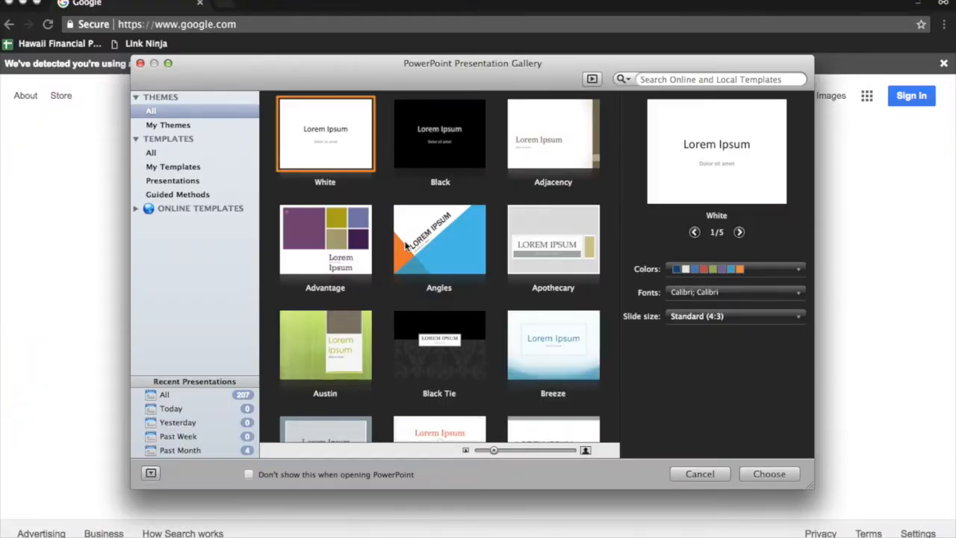
Step: Create a new blank presentation using the White theme from the gallery
click(768, 474)
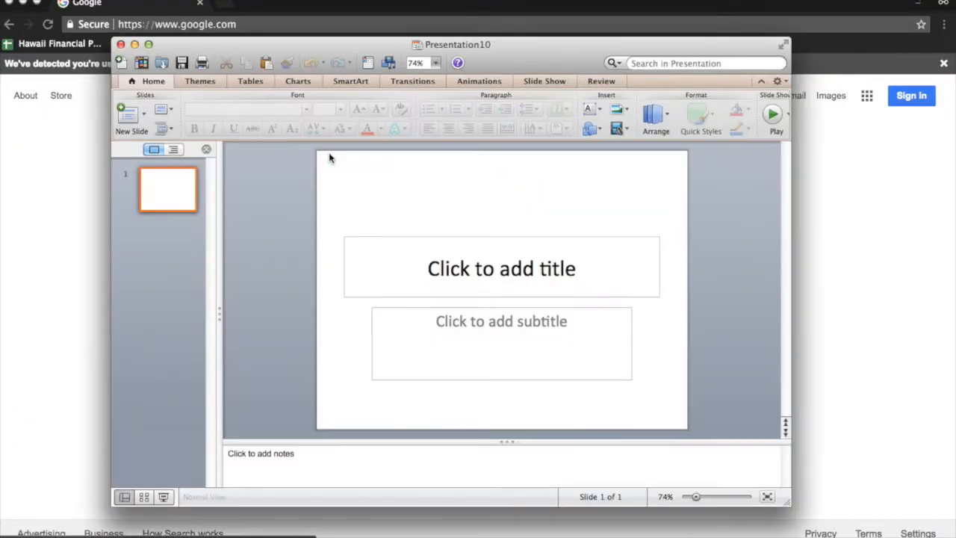
click(501, 268)
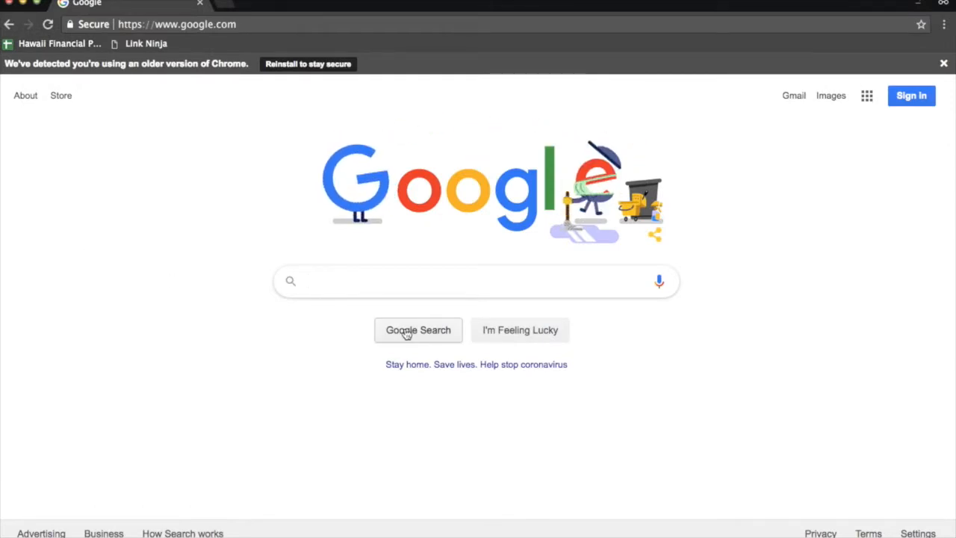
Step: Search Google Images for a wooden bed, copy the whitewash bed photo and paste it onto the slide
text(wooden bed frame)
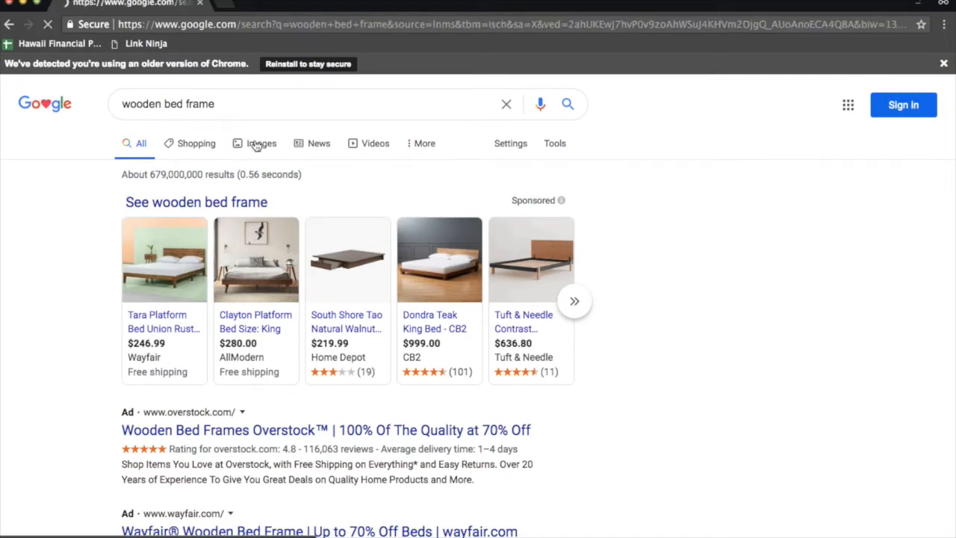
click(262, 144)
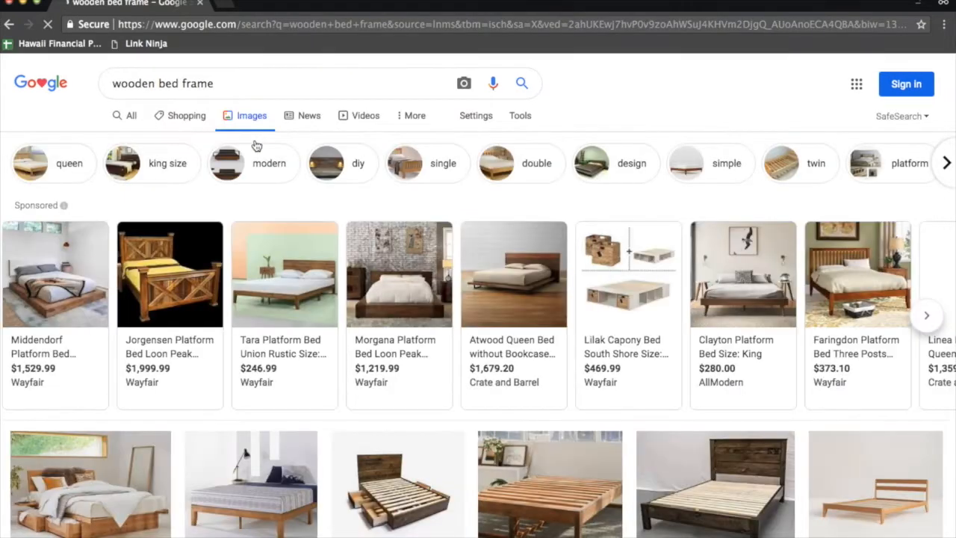
scroll(down, 3)
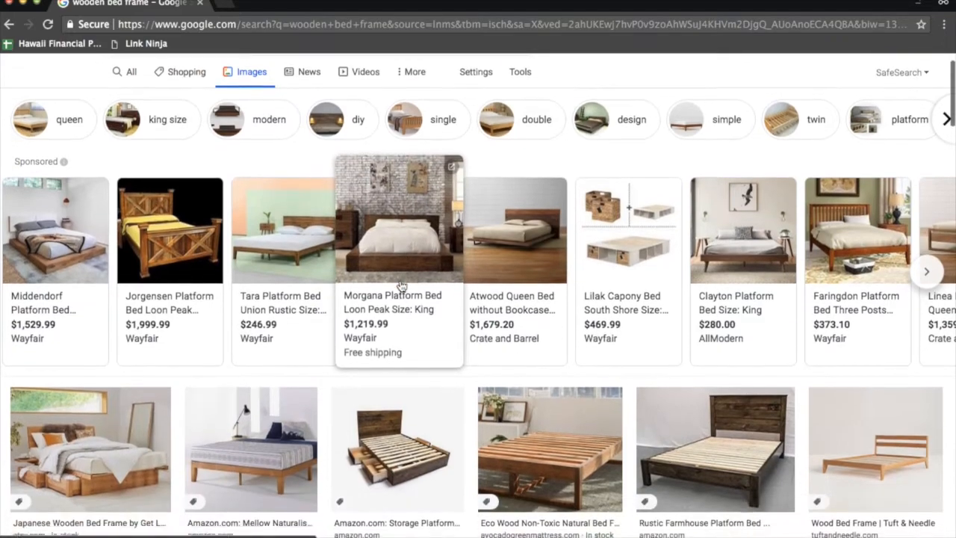
scroll(down, 3)
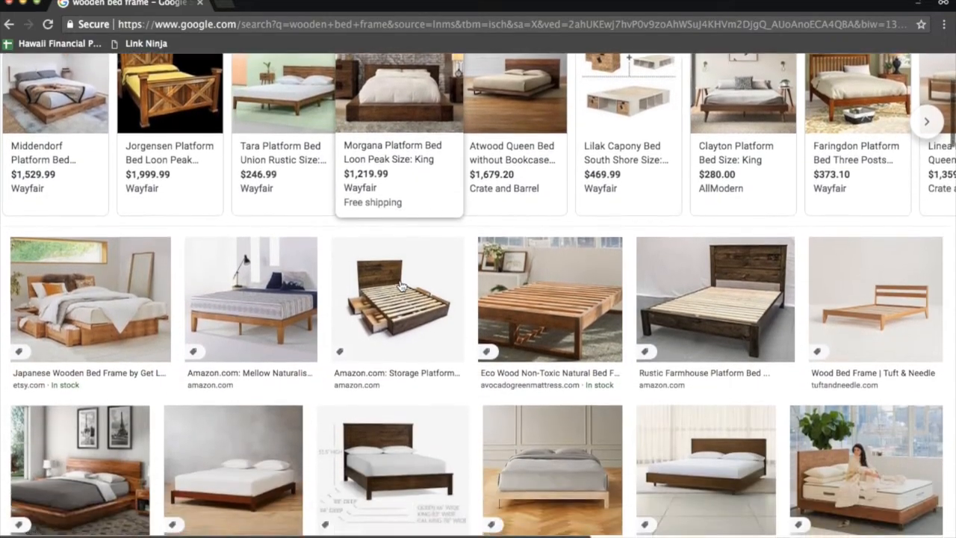
scroll(down, 3)
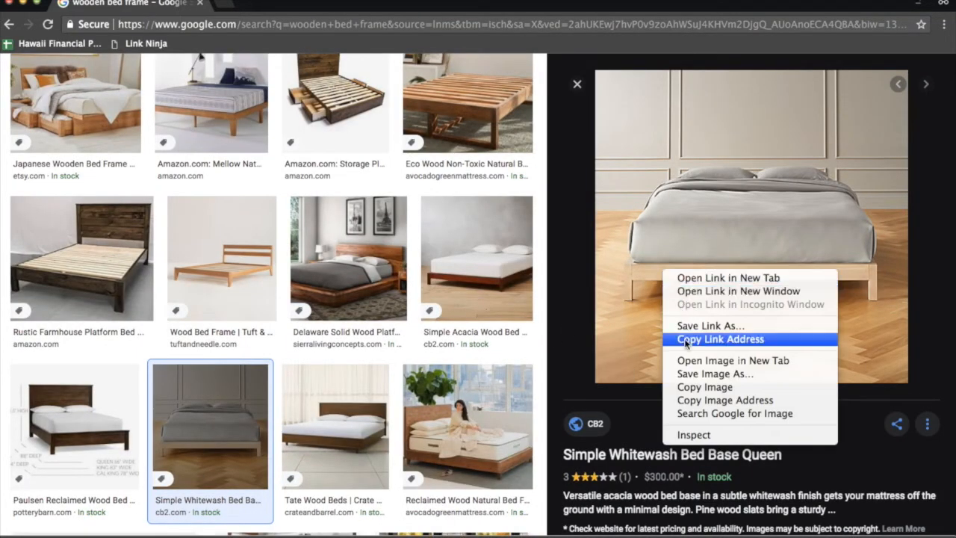
key(f3)
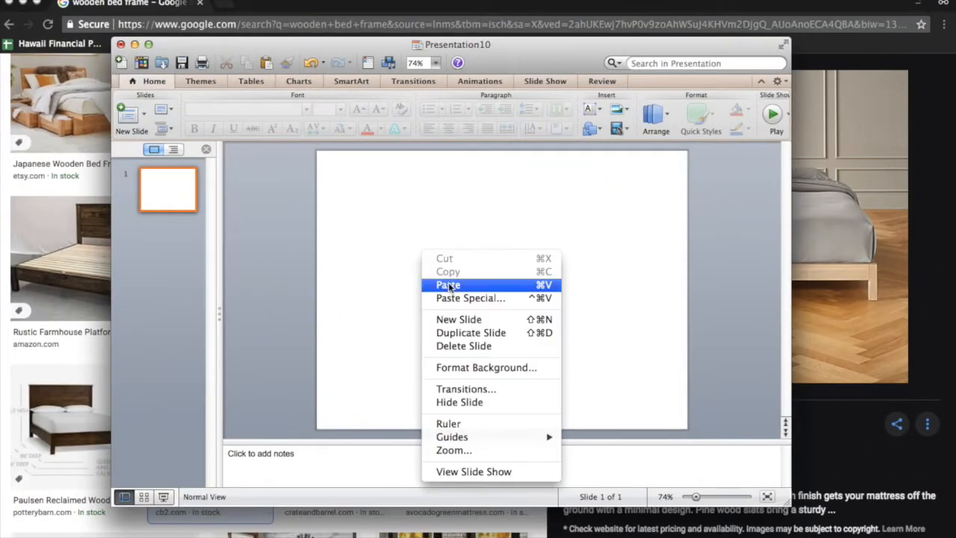
click(448, 284)
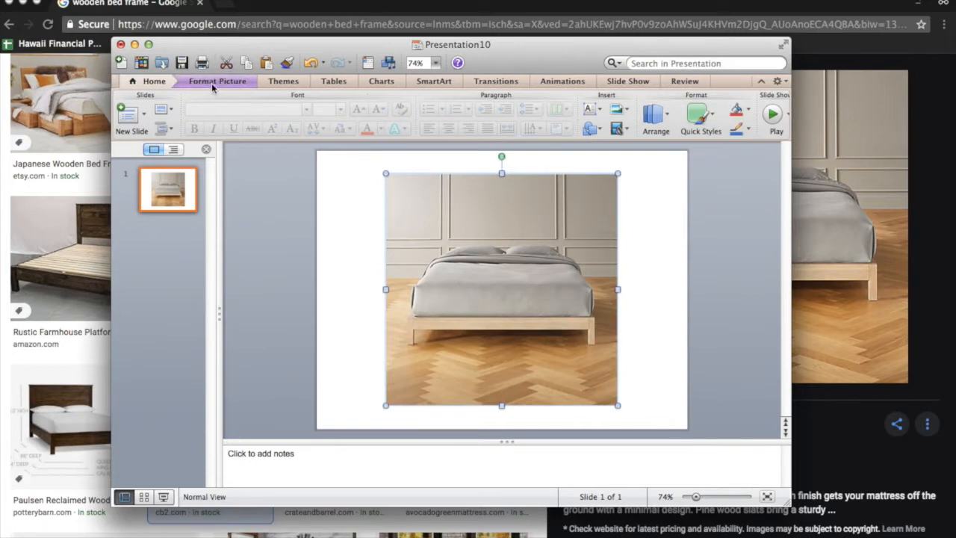
Step: Remove the wall and floor background from the bed photo and shrink it on the slide
click(218, 81)
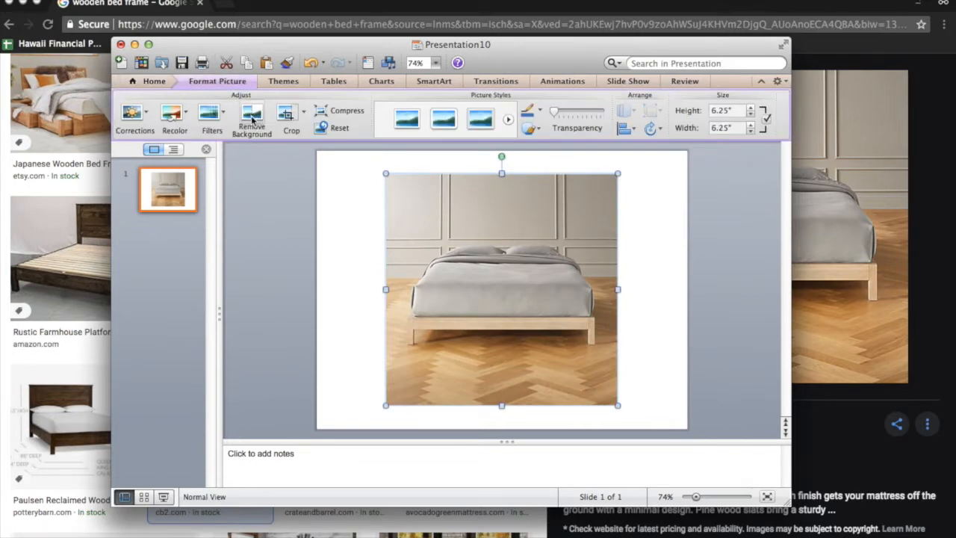
click(251, 119)
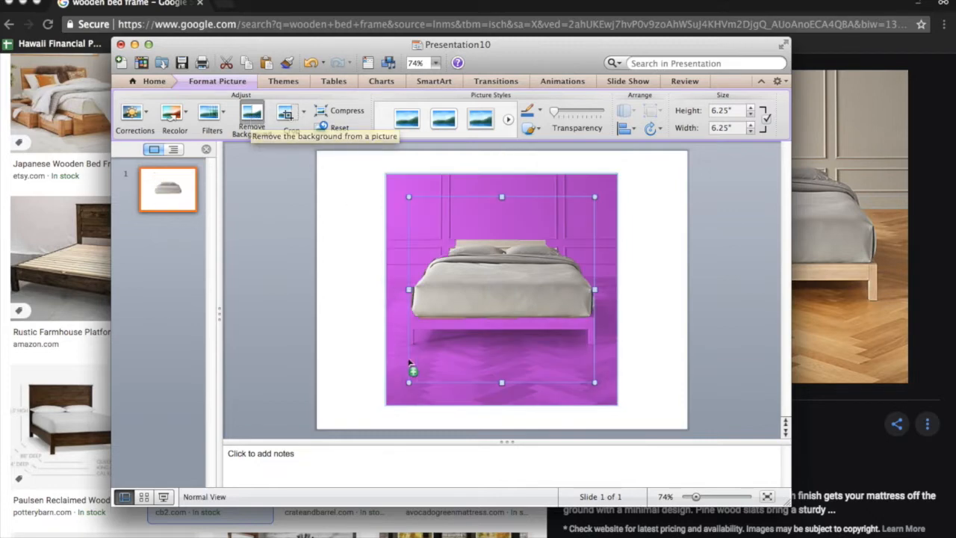
drag(409, 382, 403, 383)
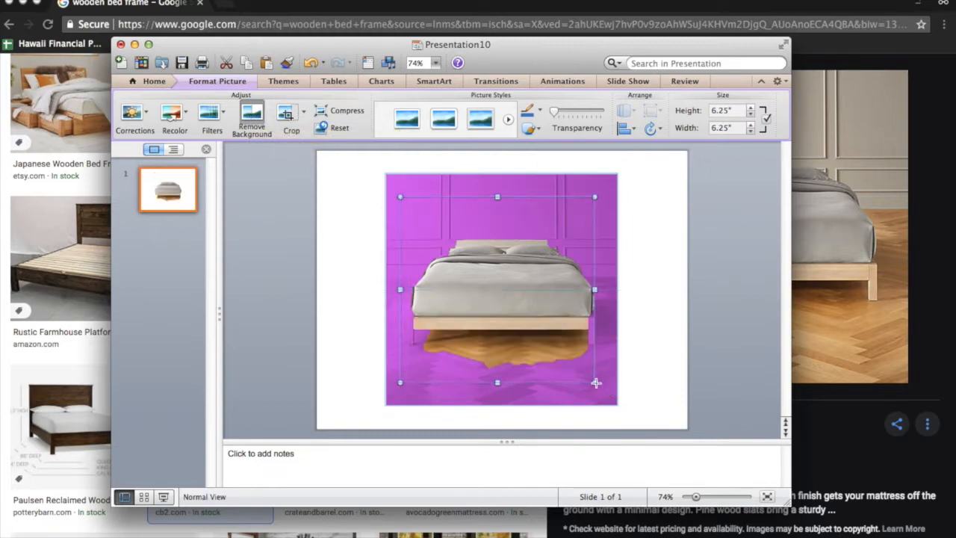
drag(594, 289, 600, 289)
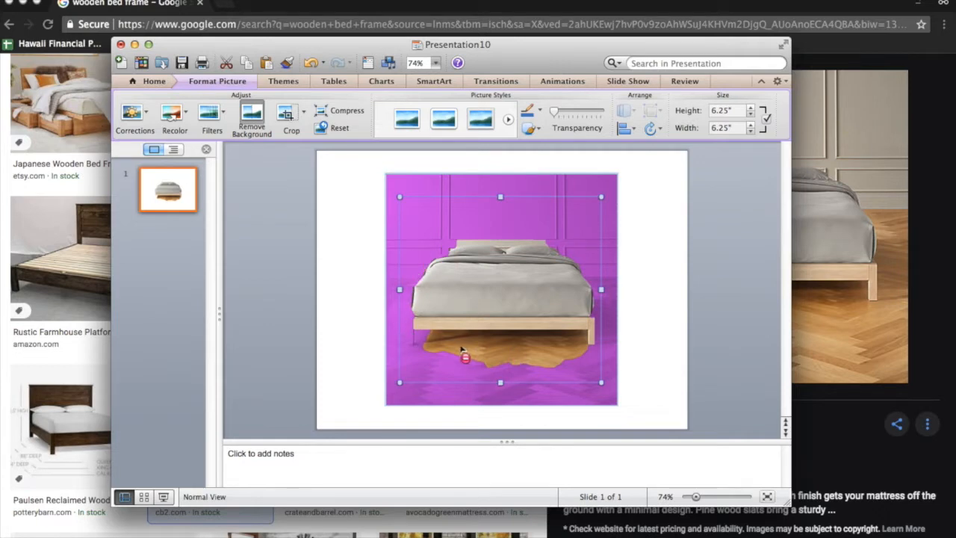
mouse_move(491, 352)
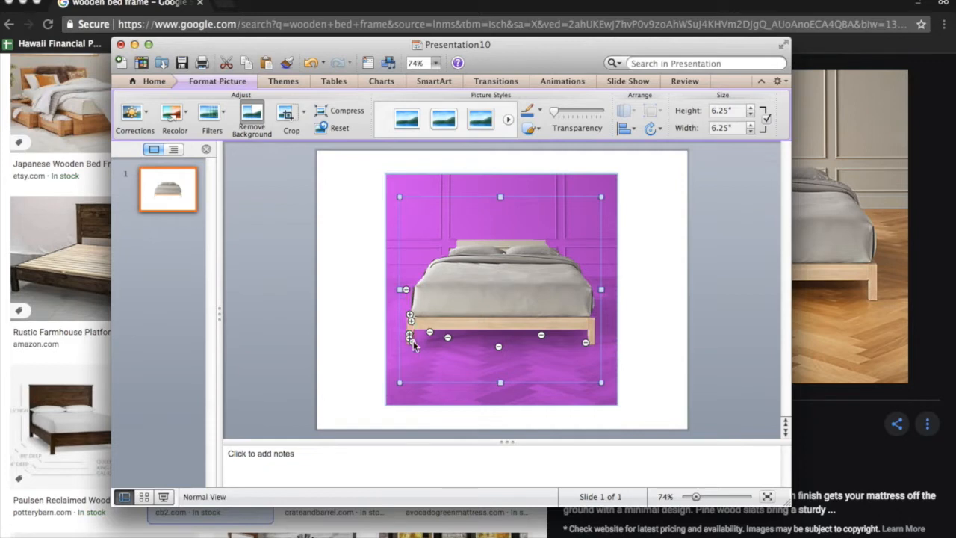
click(251, 120)
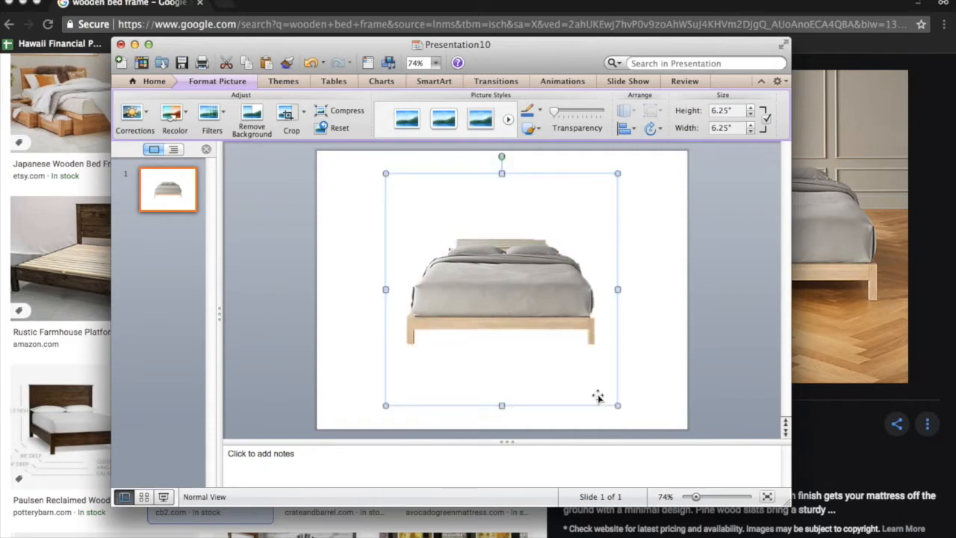
drag(618, 407, 571, 359)
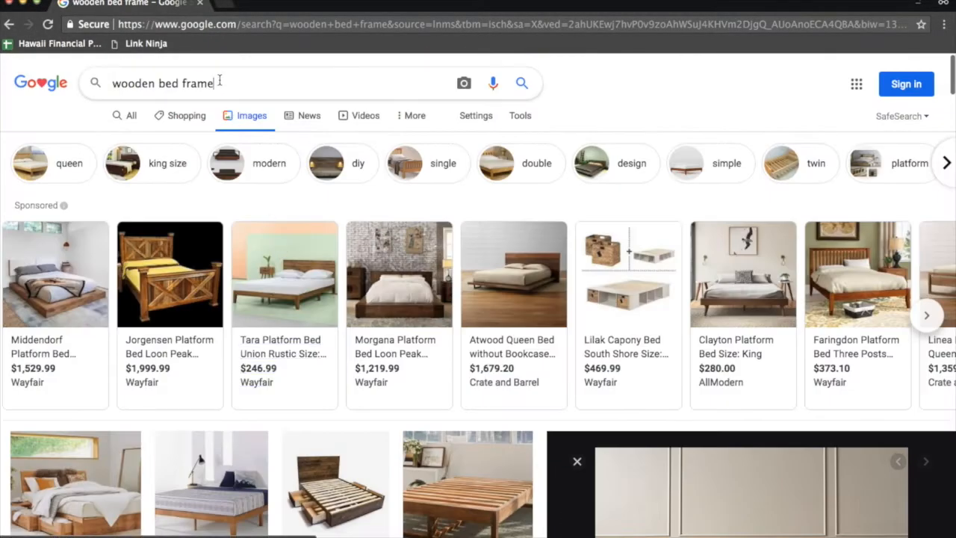
Step: Search Google Images for a bedside table and copy the Shale Bedside Table photo
text(bedsie)
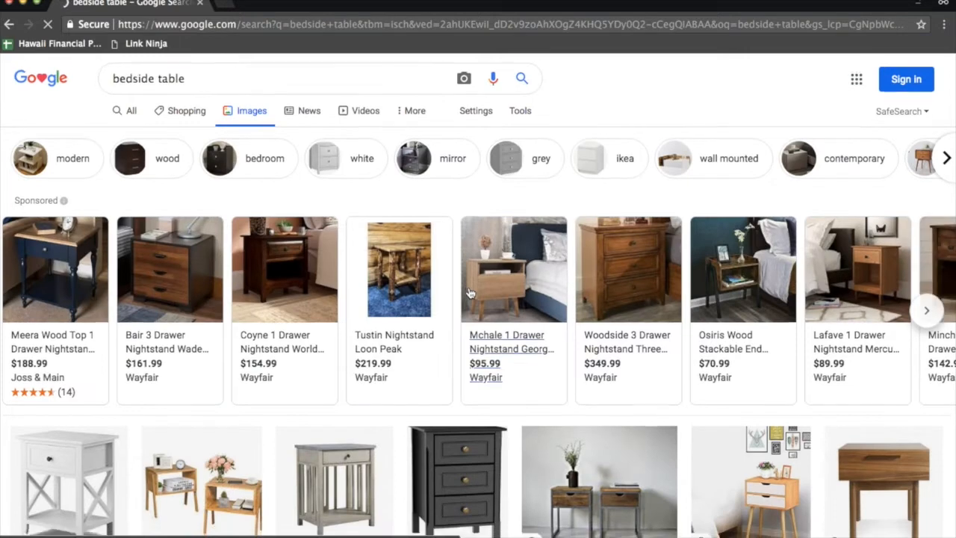
scroll(down, 3)
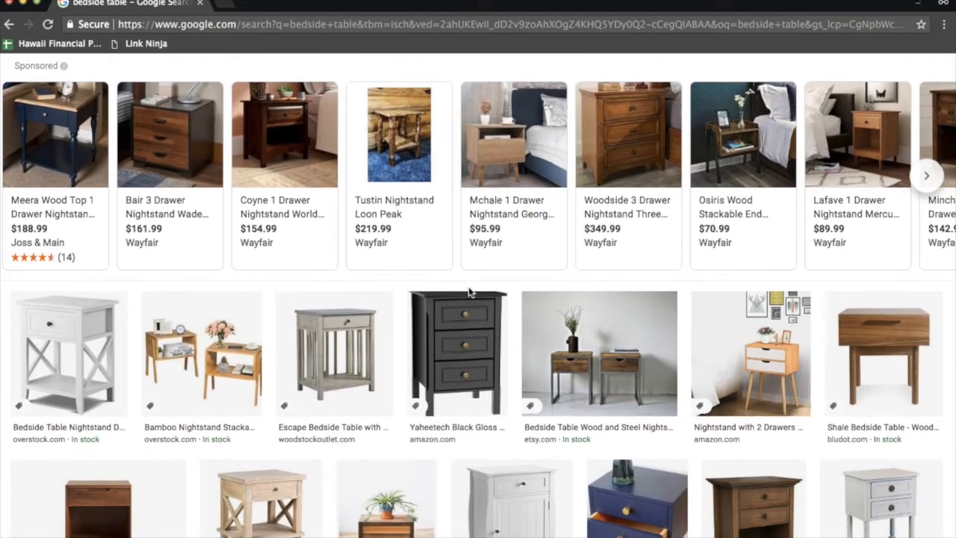
scroll(down, 3)
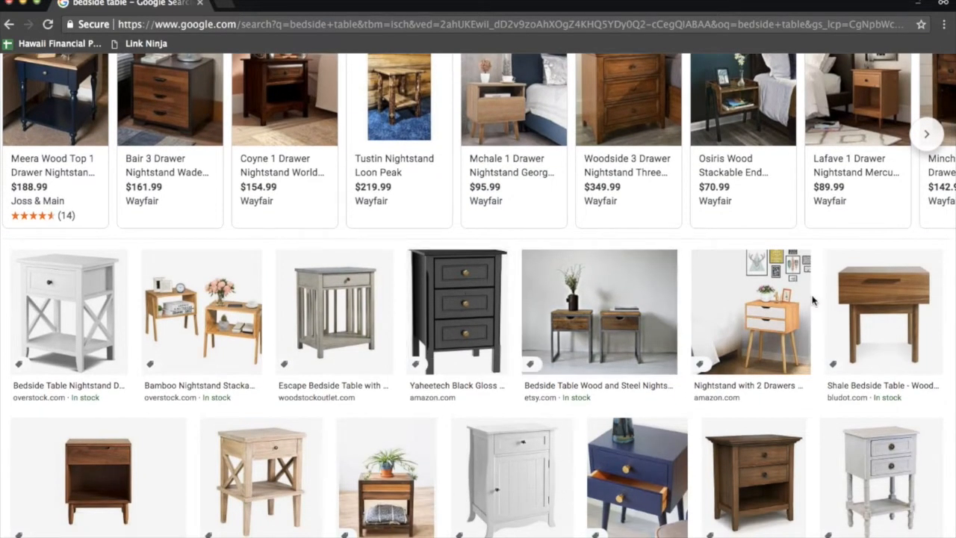
click(881, 312)
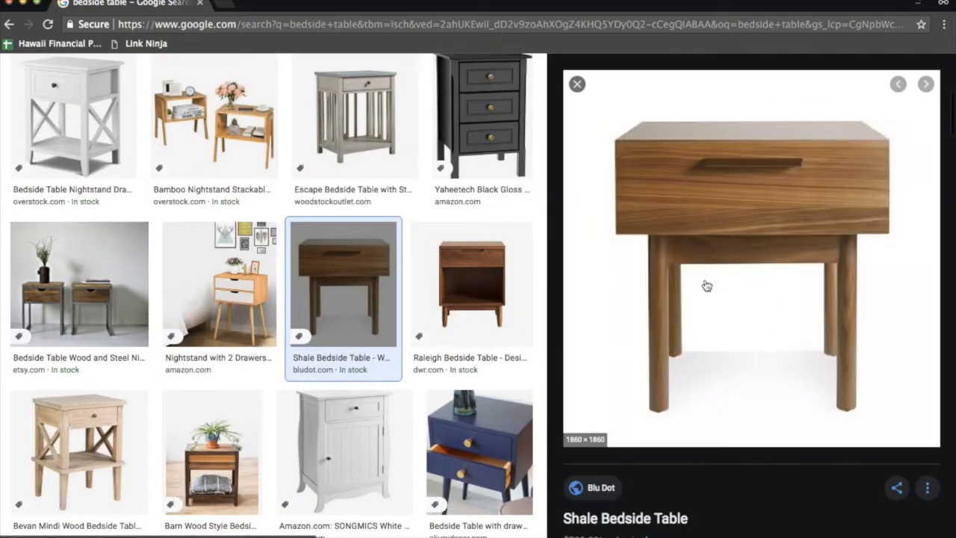
right_click(708, 285)
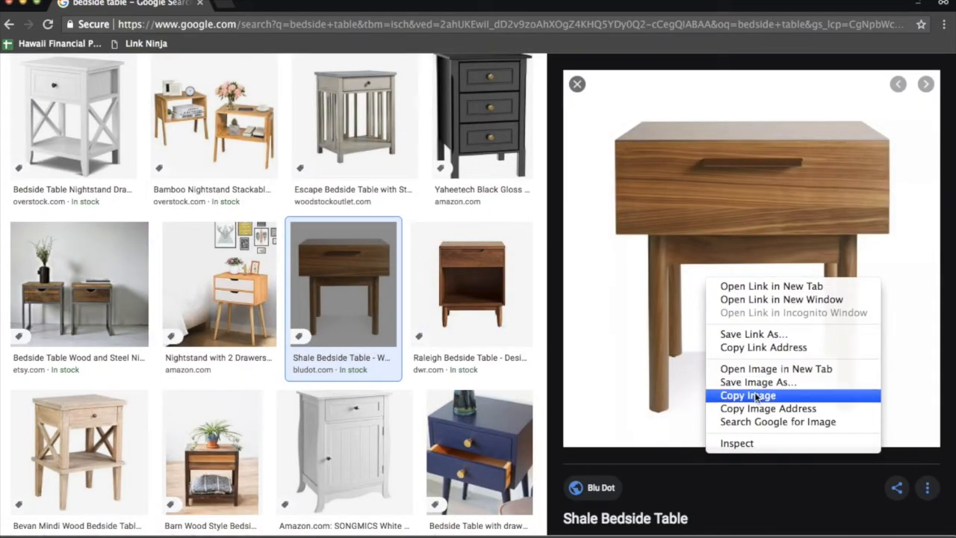
click(746, 394)
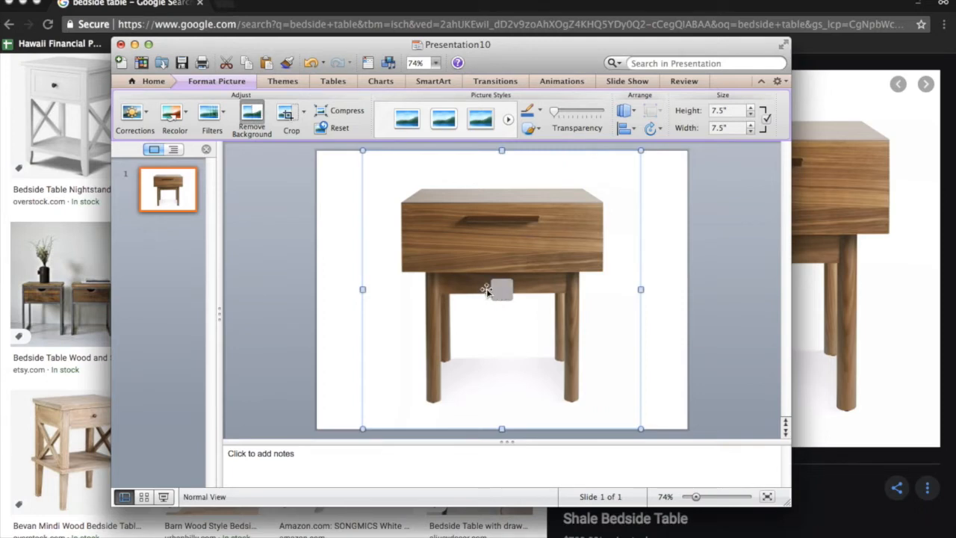
Step: Paste the bedside table onto the slide, shrunk and placed left of the bed
click(251, 119)
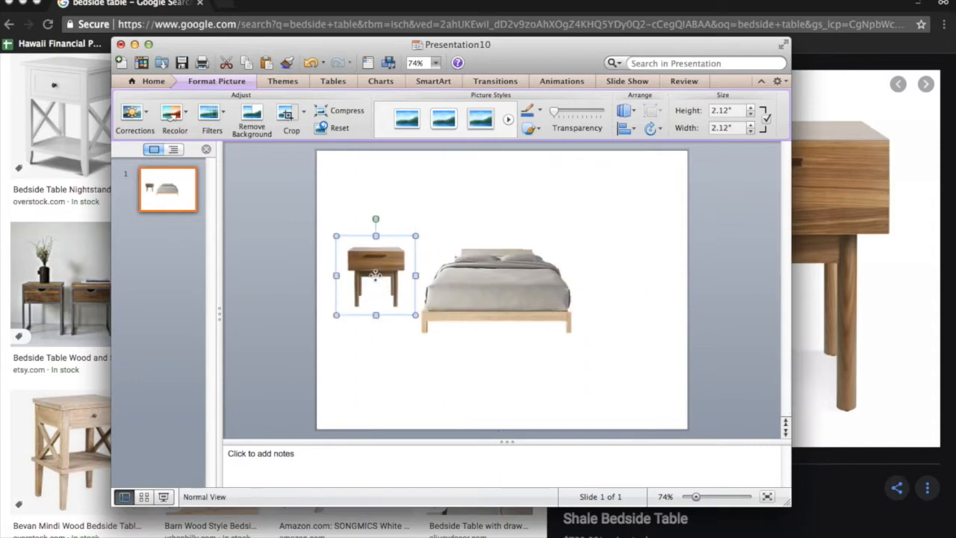
Step: Duplicate the bedside table and position the copy to the right of the bed
right_click(376, 276)
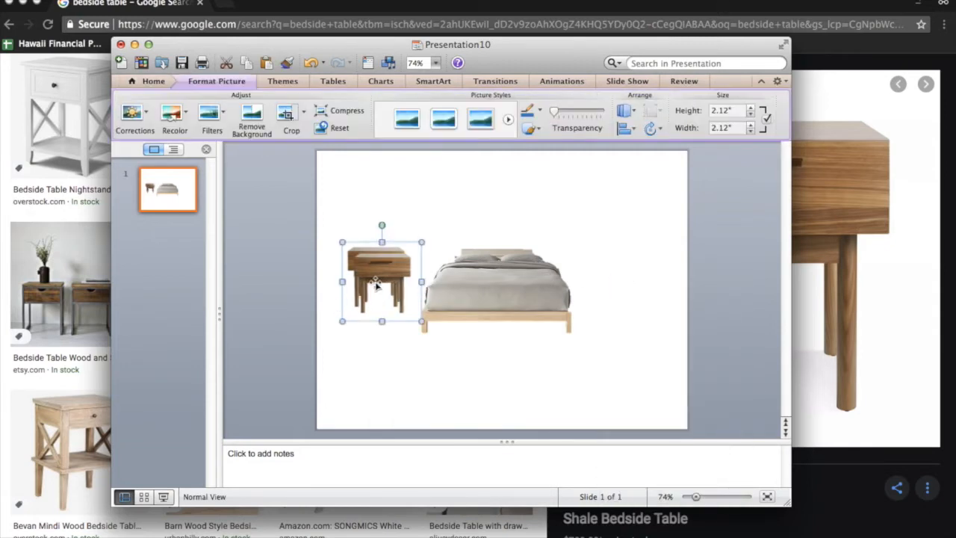
drag(381, 281, 612, 292)
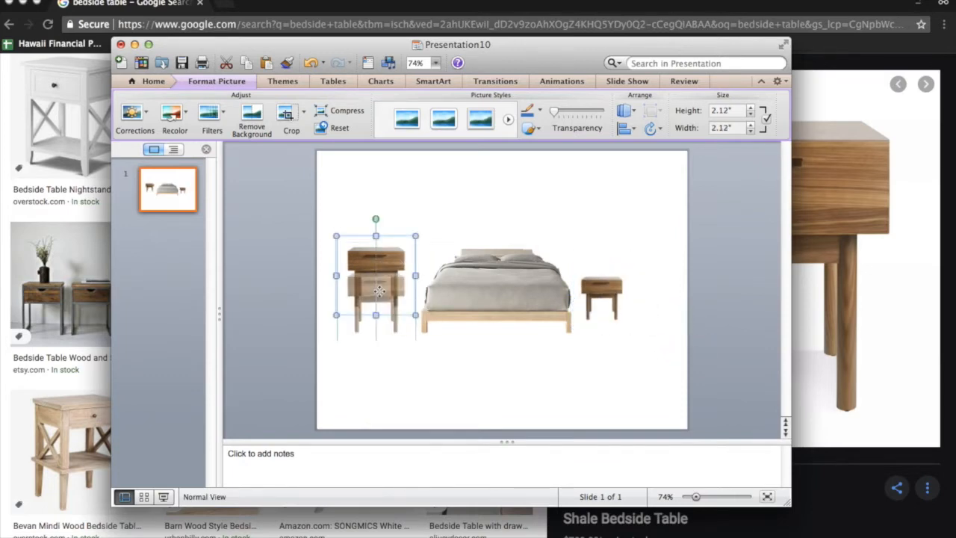
drag(416, 313, 391, 304)
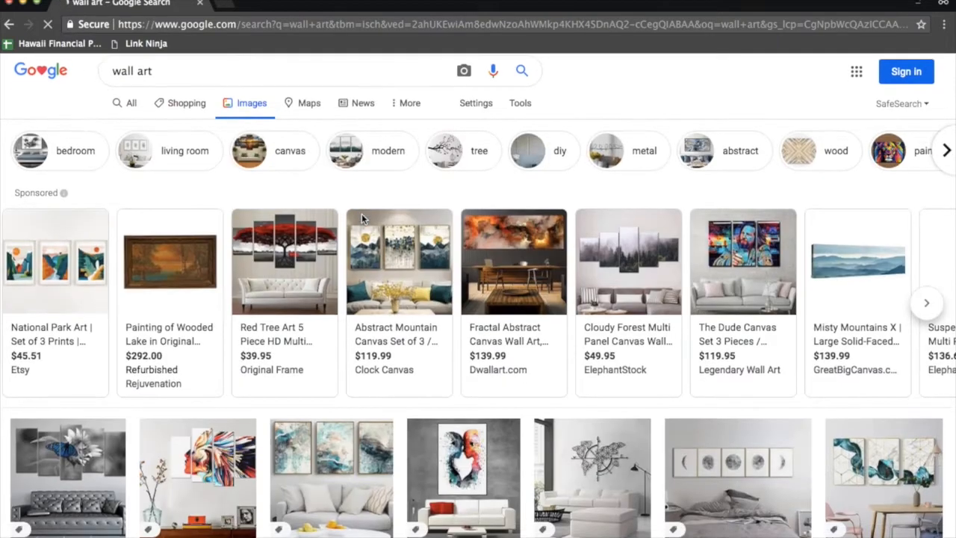
Step: Open the Intricate Circle Metal Wall Art 3-Piece Set result and copy its image
scroll(down, 3)
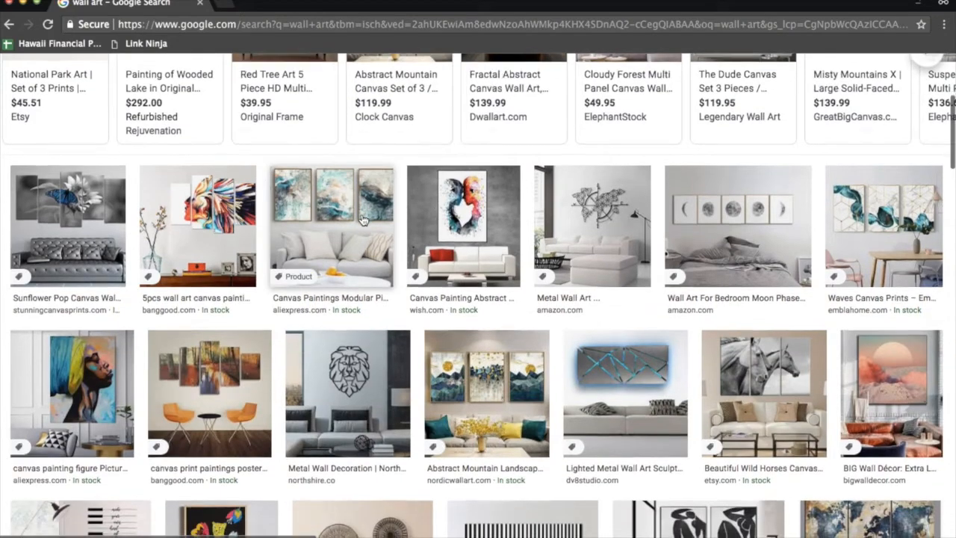
scroll(down, 3)
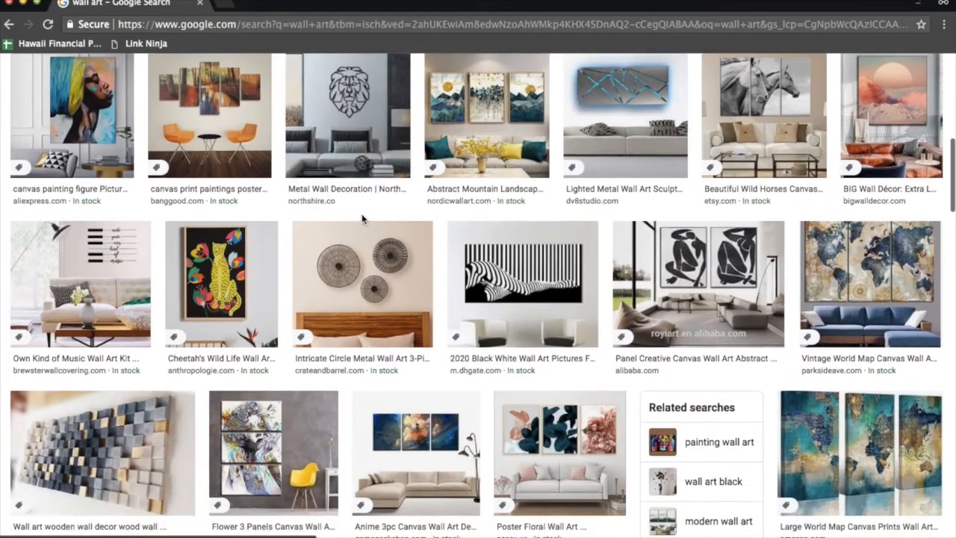
click(362, 283)
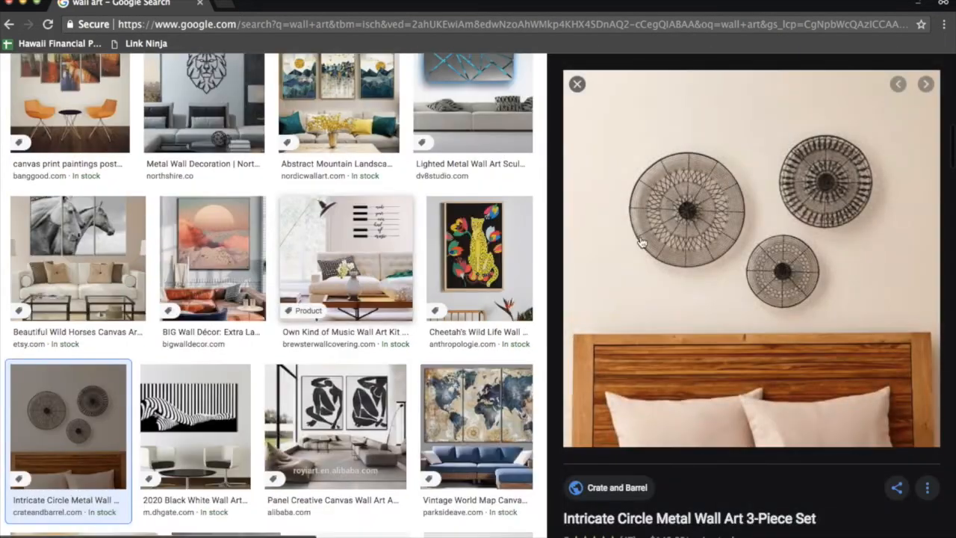
right_click(679, 209)
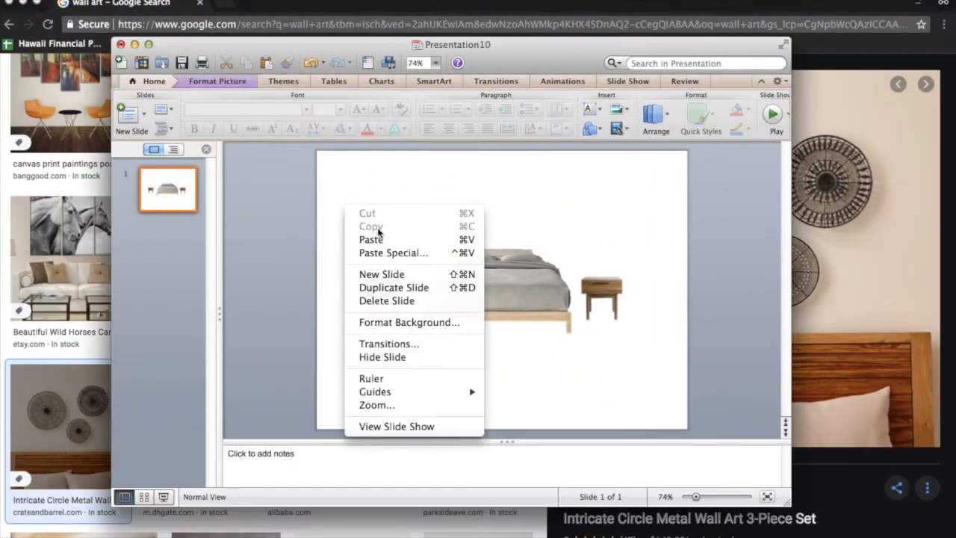
Step: Paste the circular wall art, remove its background and crop away its lower part
click(370, 239)
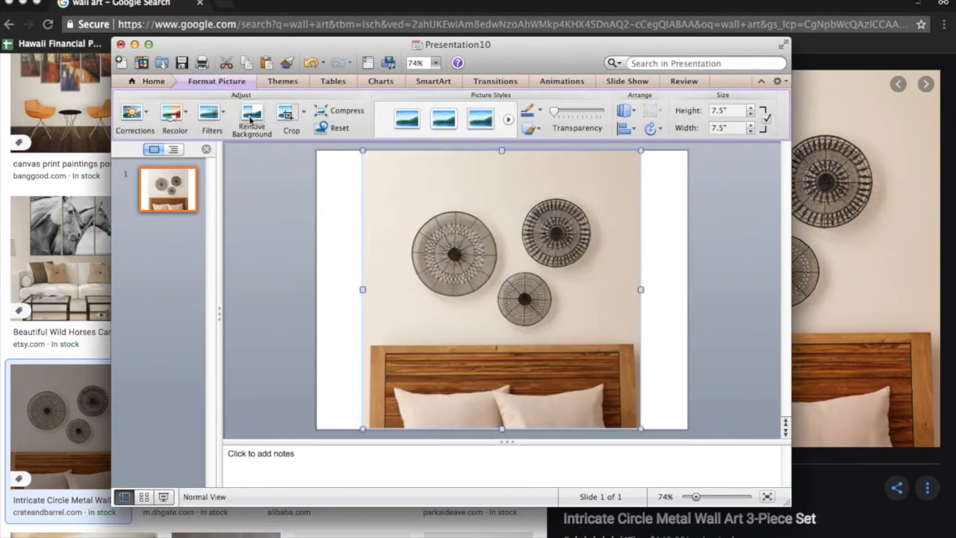
click(251, 119)
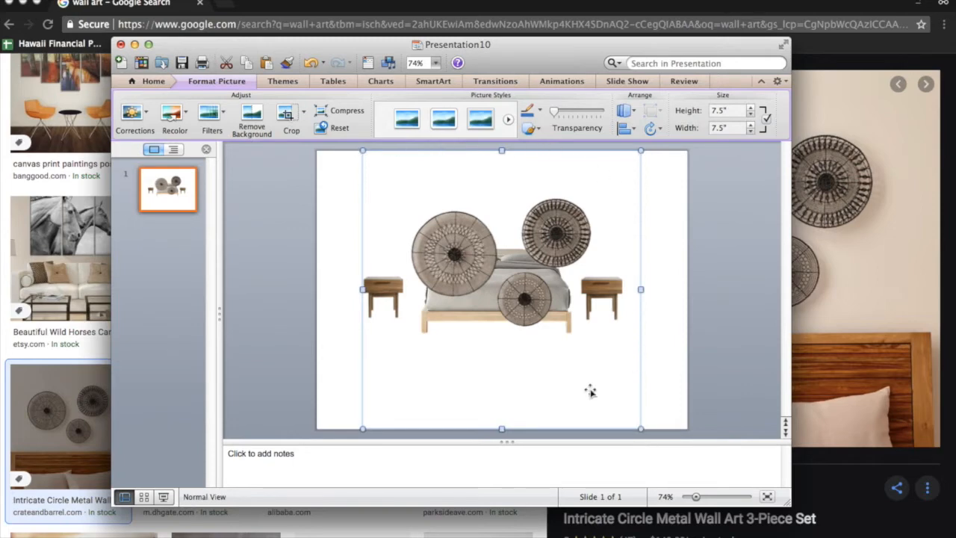
click(289, 119)
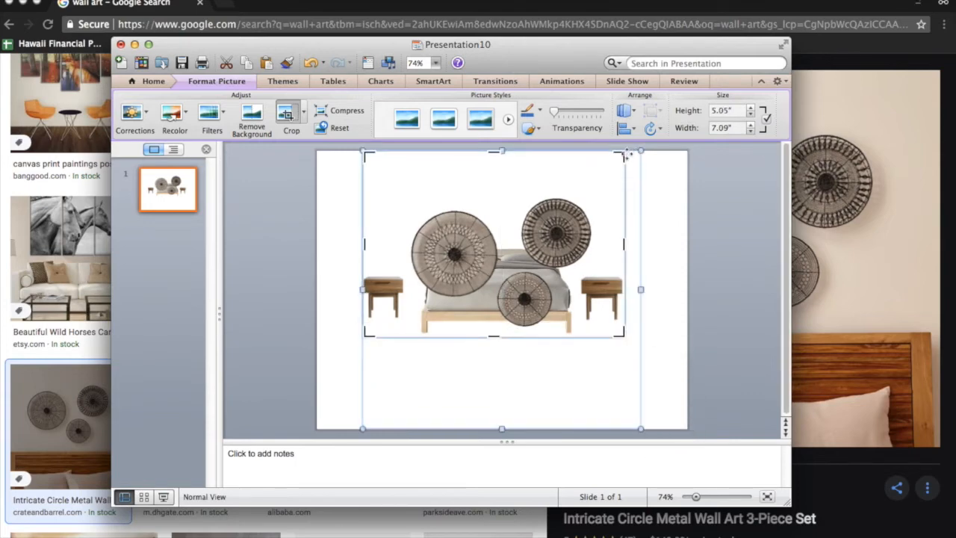
drag(624, 154, 609, 191)
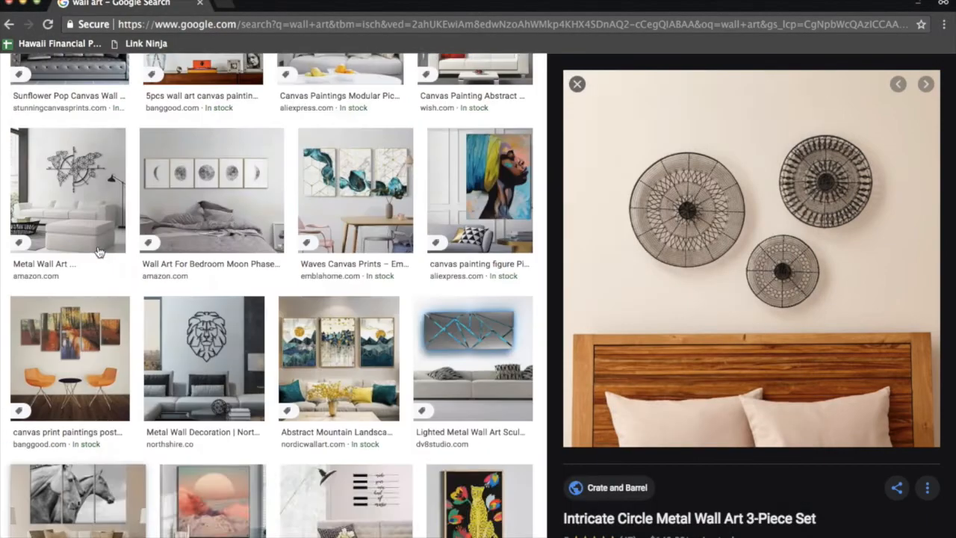
Step: Search Google Images for a blue rug and open the Brandt Oriental rug listing
text(blue)
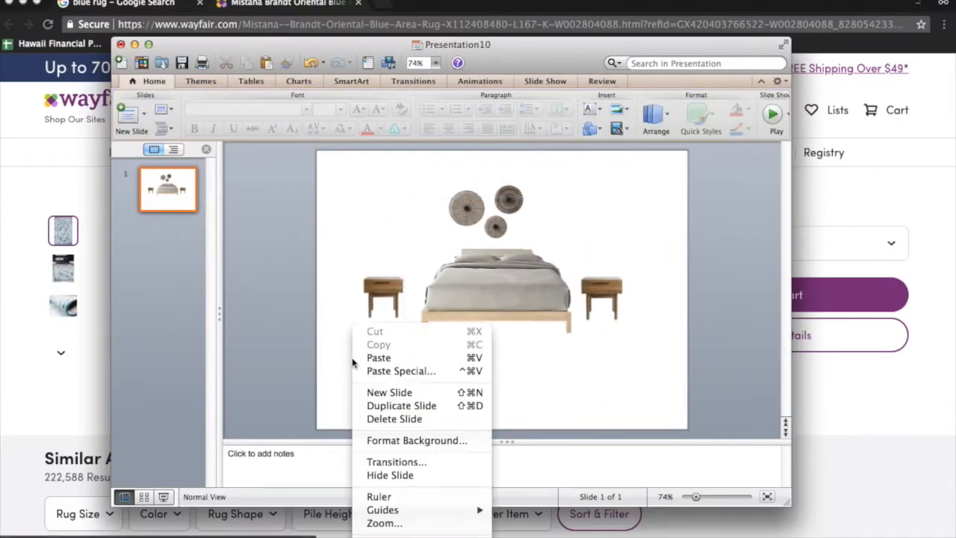
Step: Paste the blue oriental rug onto the slide and send it behind the furniture
click(380, 357)
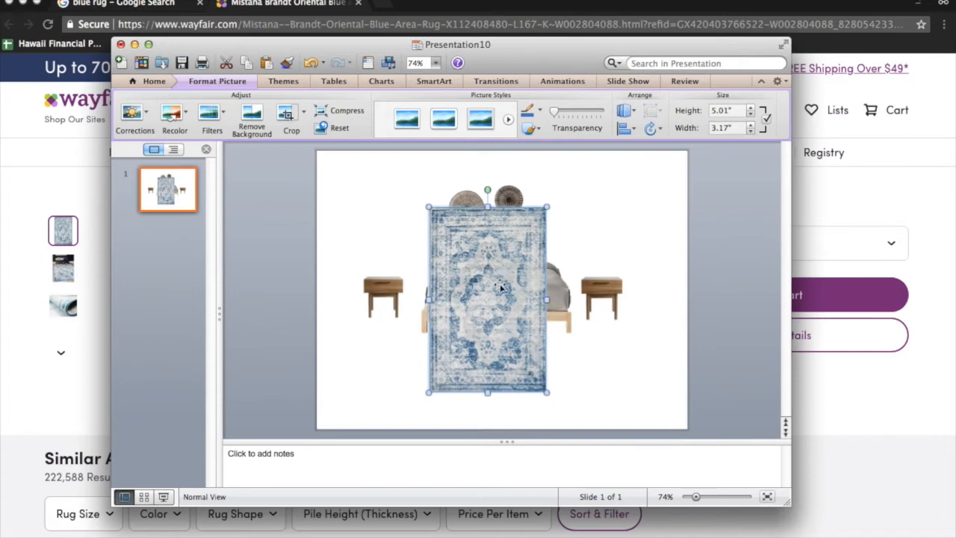
right_click(500, 289)
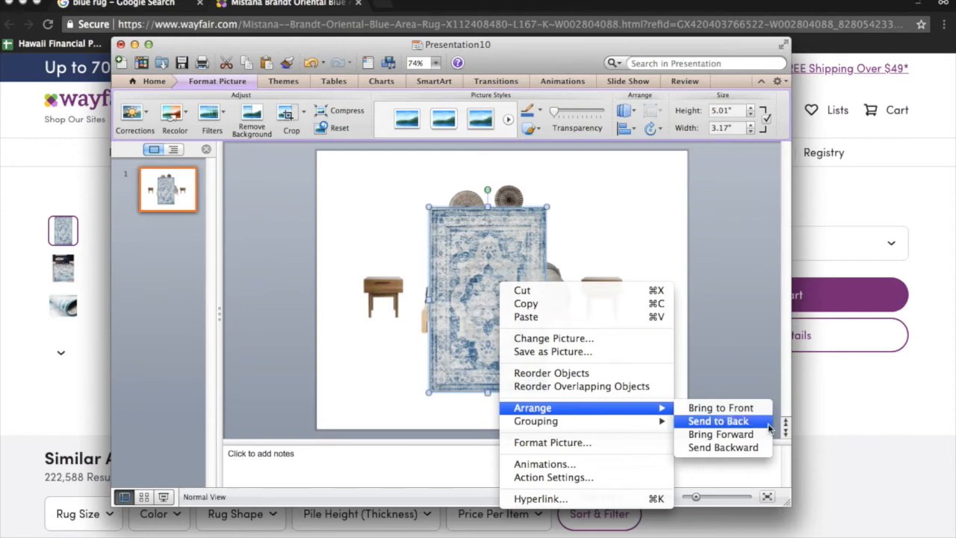
click(716, 421)
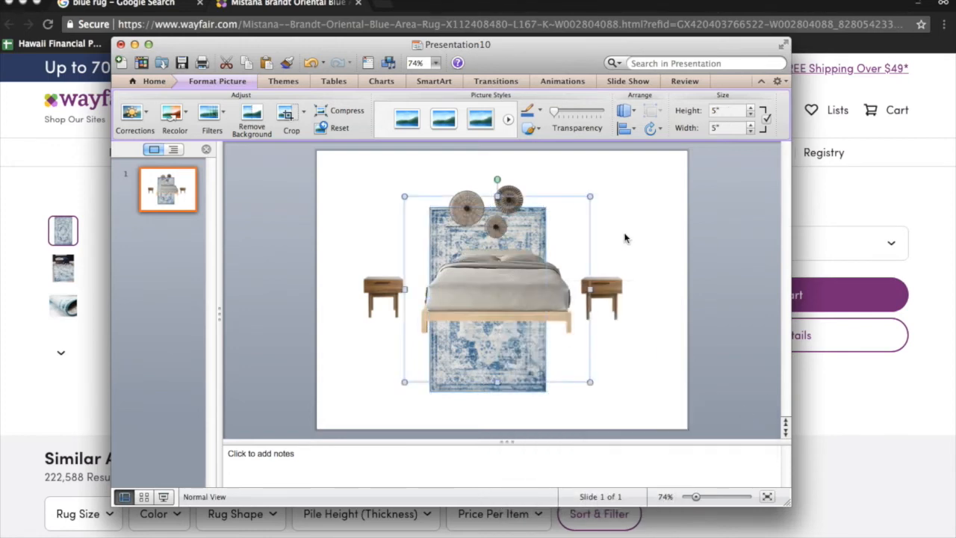
Step: Rotate the rug right 90° then back left 90°, leaving it in its original orientation
click(651, 128)
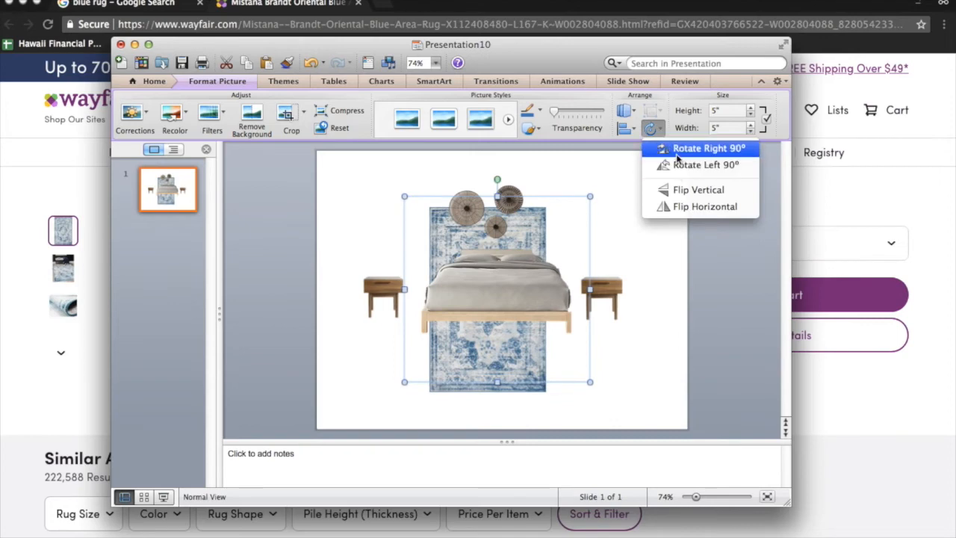
click(708, 148)
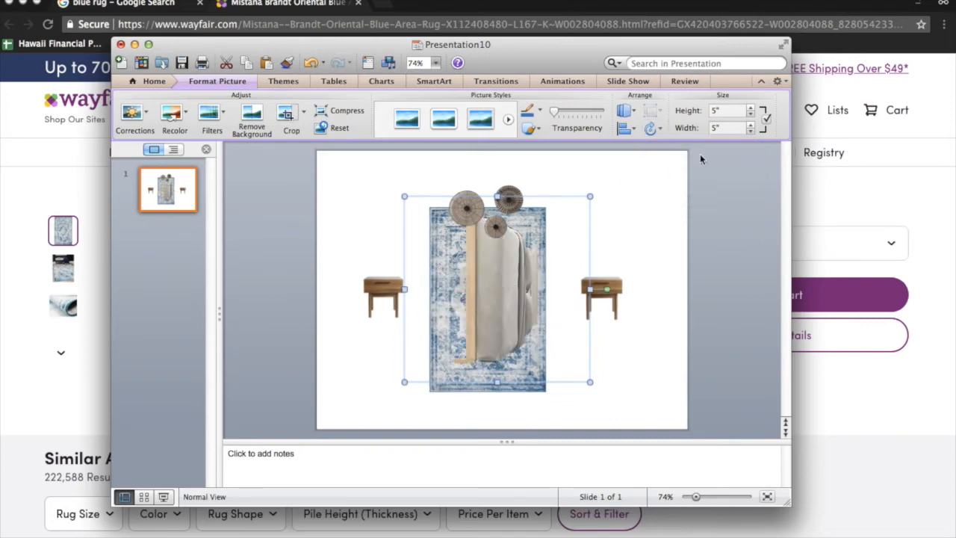
click(653, 128)
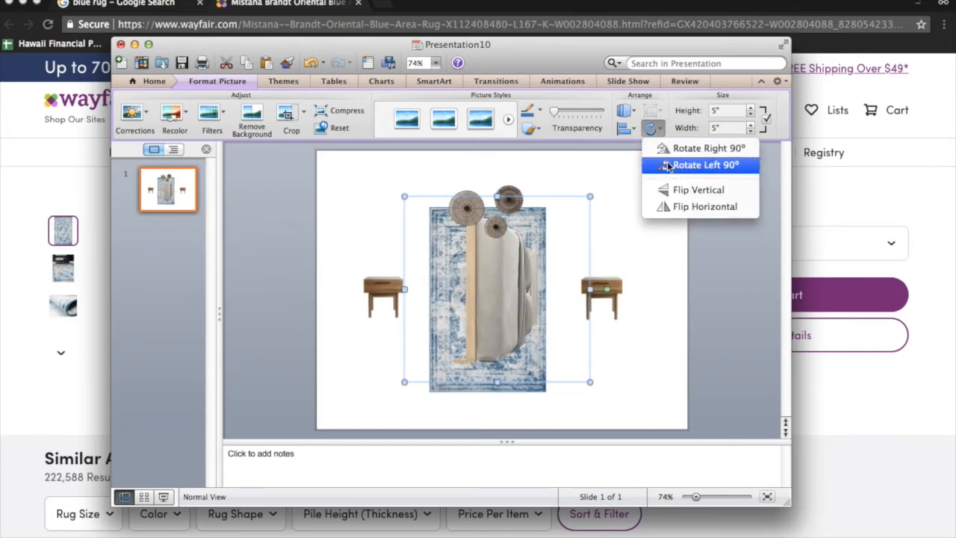
click(705, 164)
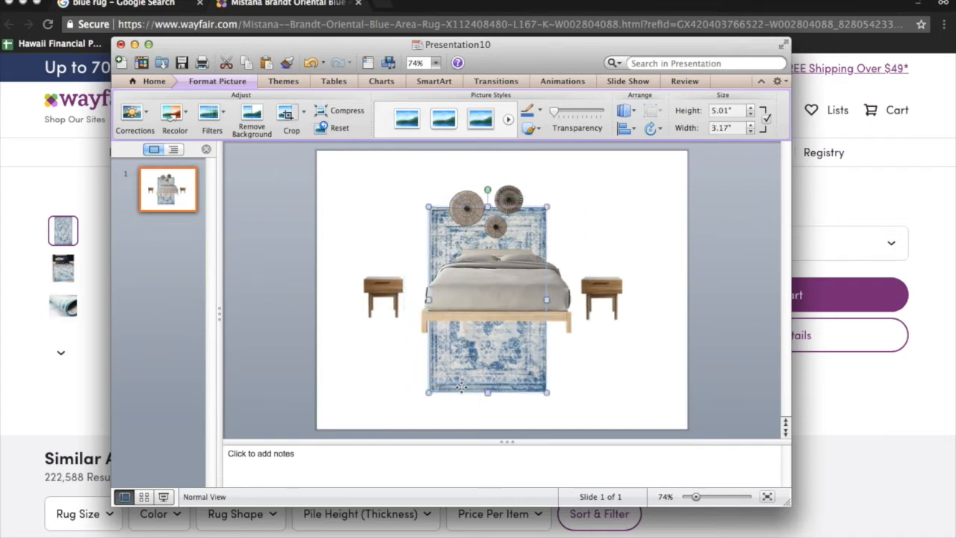
click(651, 128)
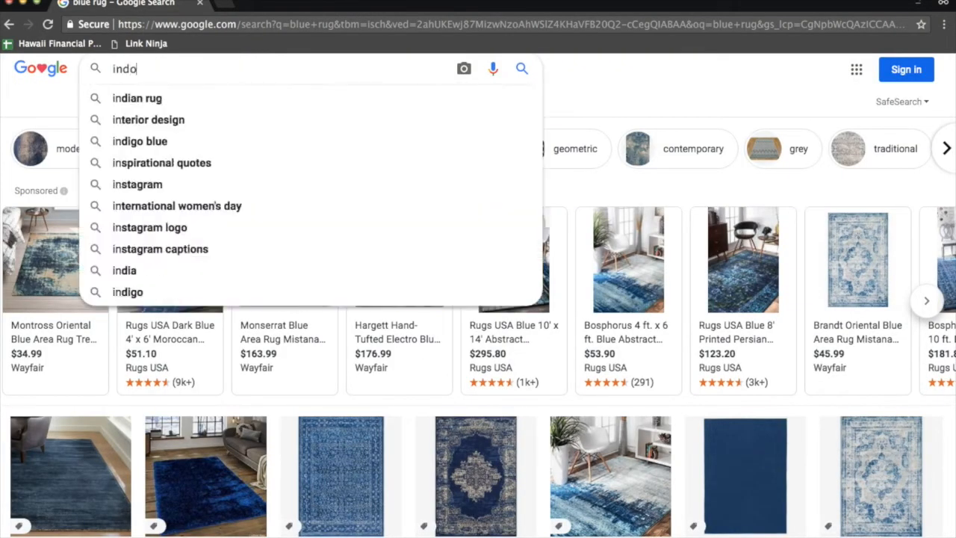
Step: Search Google Images for 'indoor plant' to find a potted plant photo
text(indoor plant)
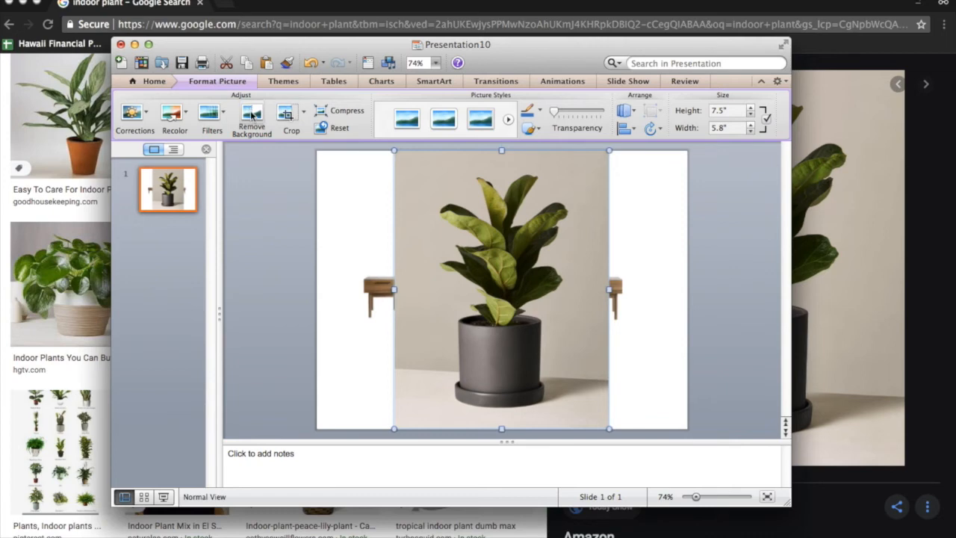
Step: Paste the plant image onto the slide and enlarge and reposition the bedside tables beside the bed
click(251, 120)
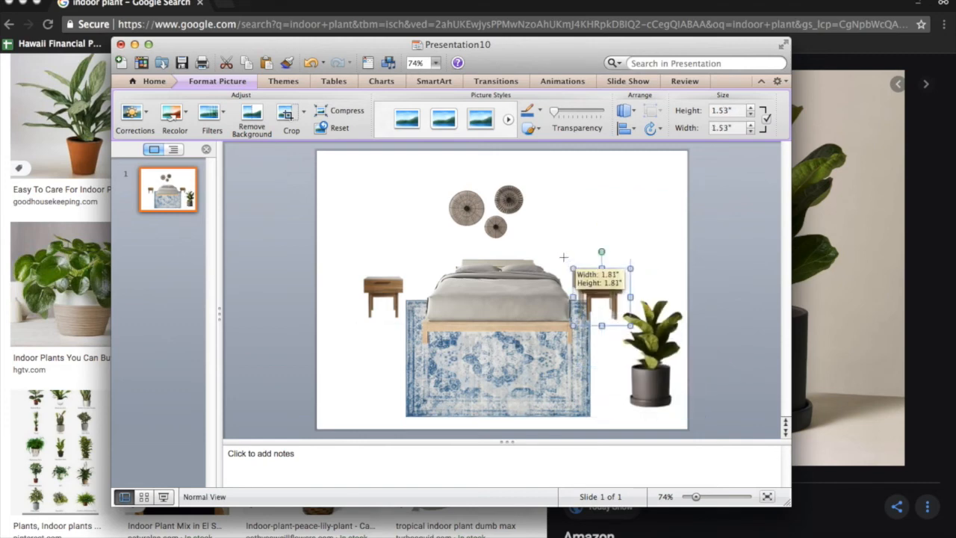
drag(598, 292, 382, 291)
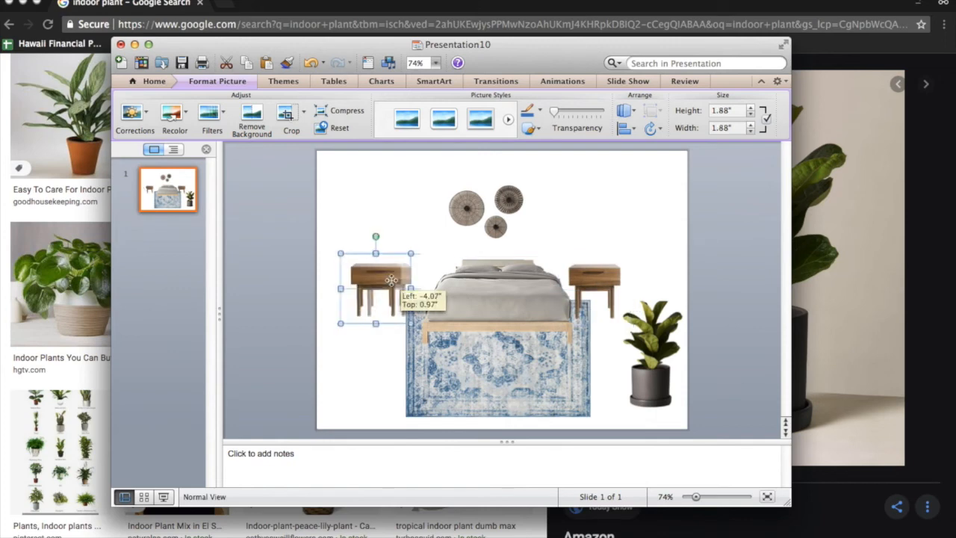
drag(376, 287, 385, 286)
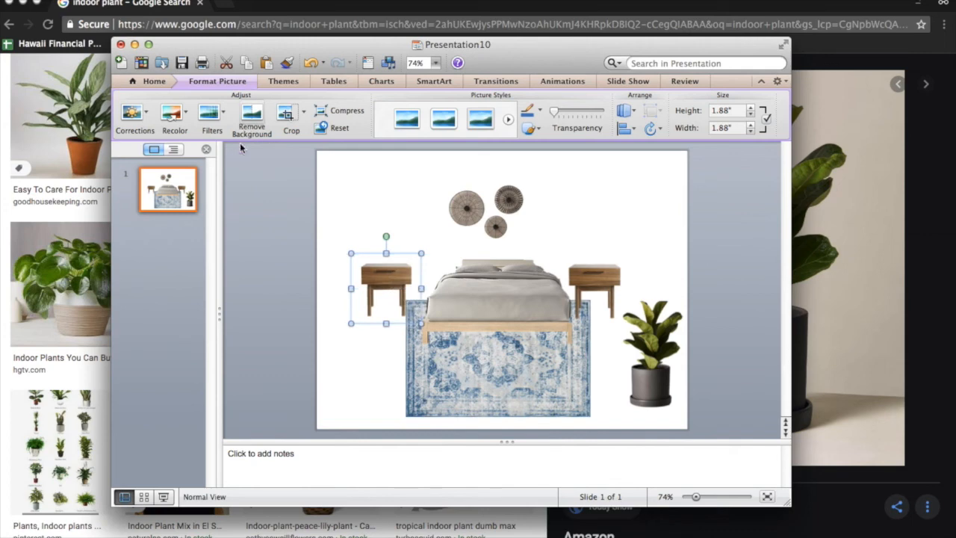
mouse_move(272, 168)
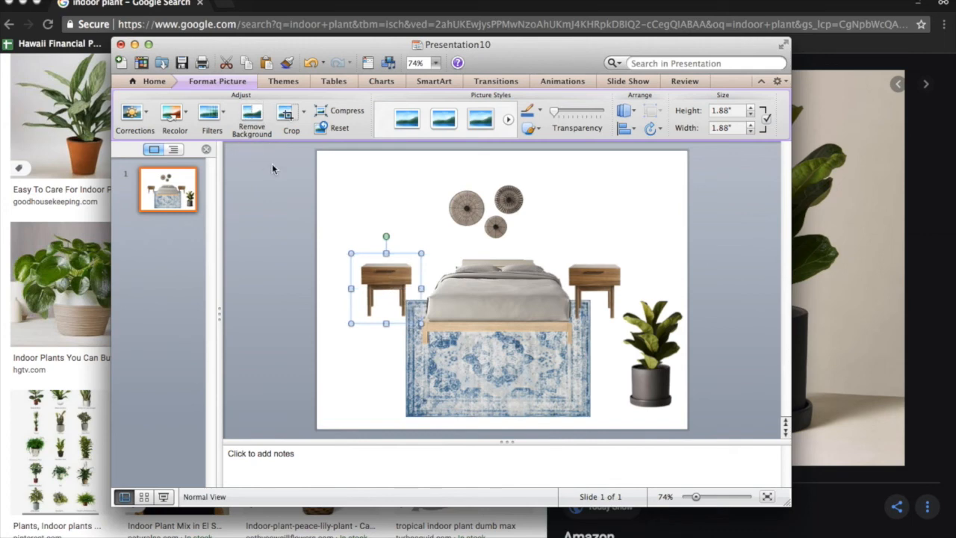
mouse_move(364, 297)
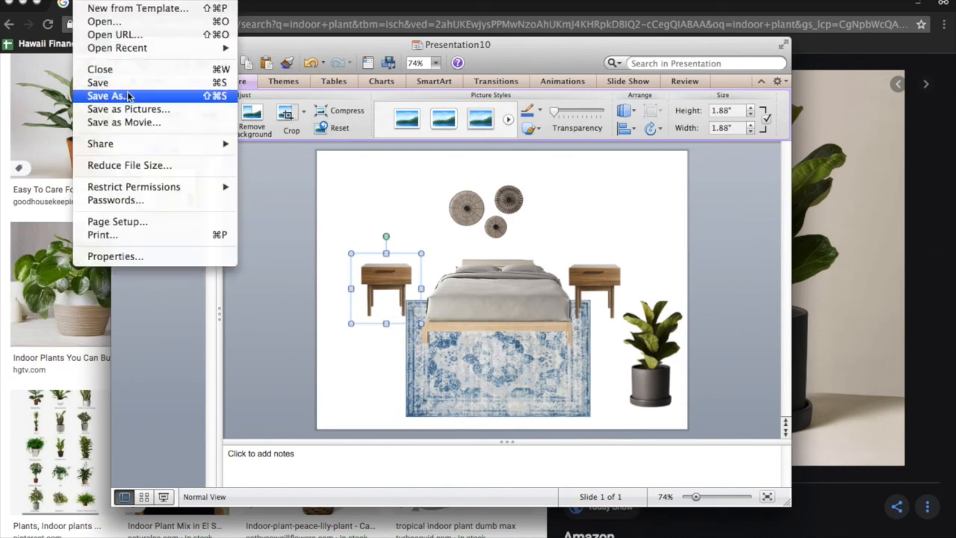
Step: Bring up Save As for Presentation10 as a .pptx on the Desktop
click(108, 96)
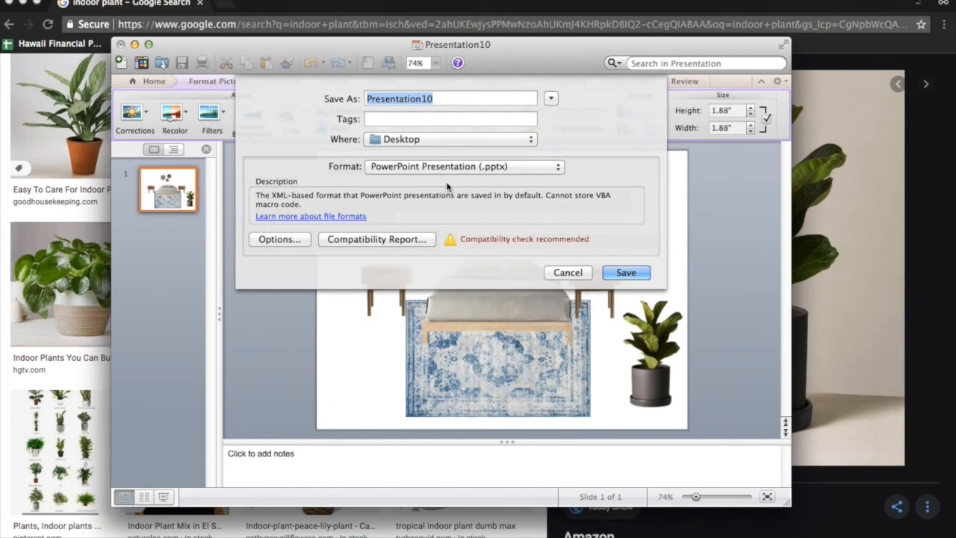